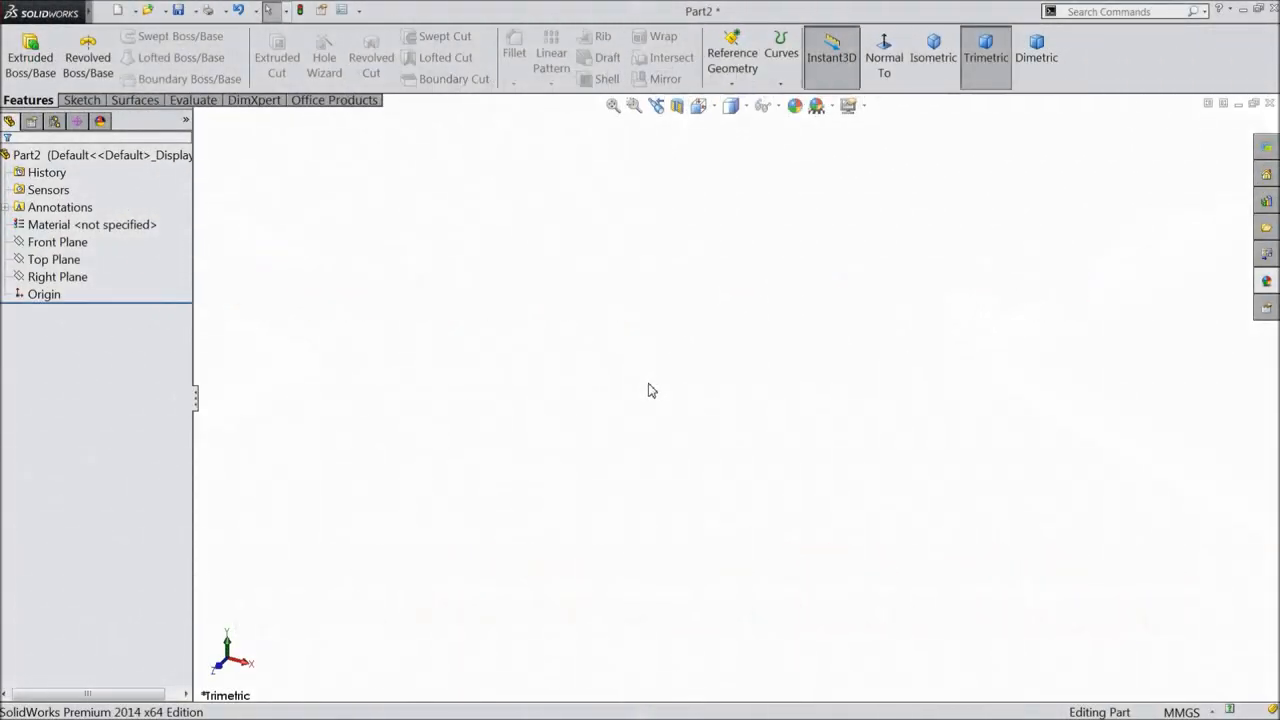
mouse_move(500, 408)
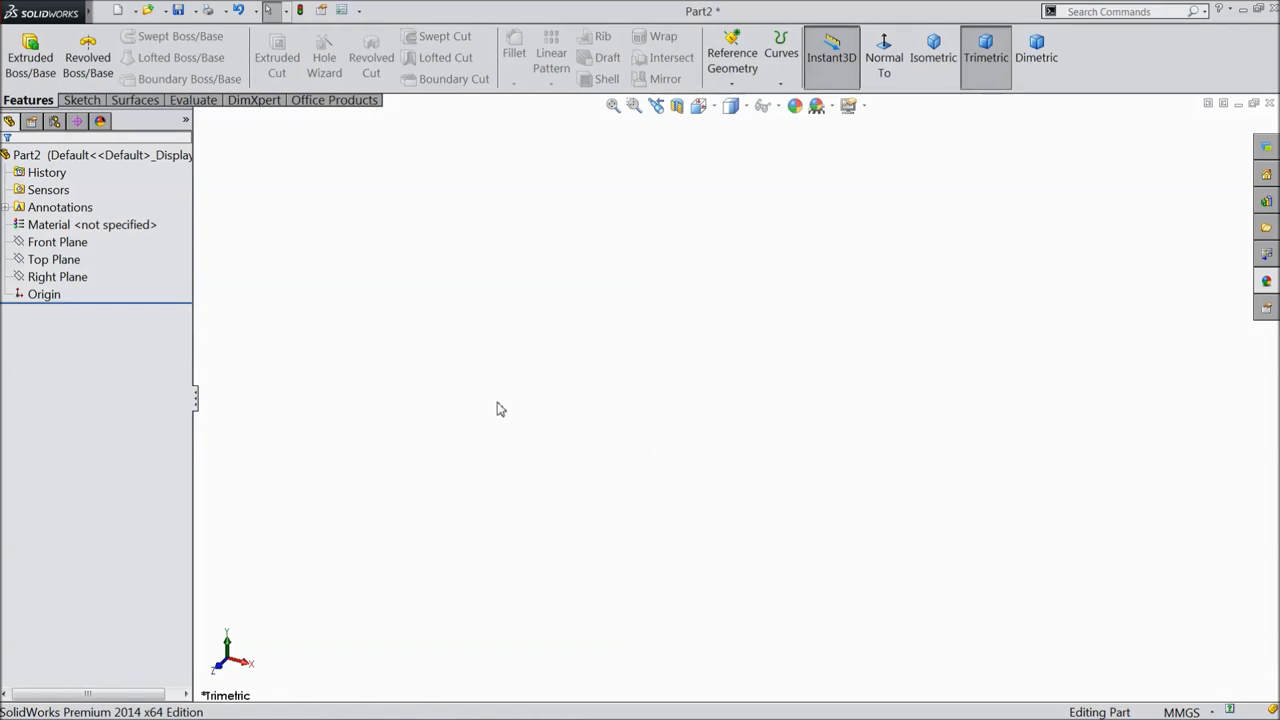
mouse_move(492, 410)
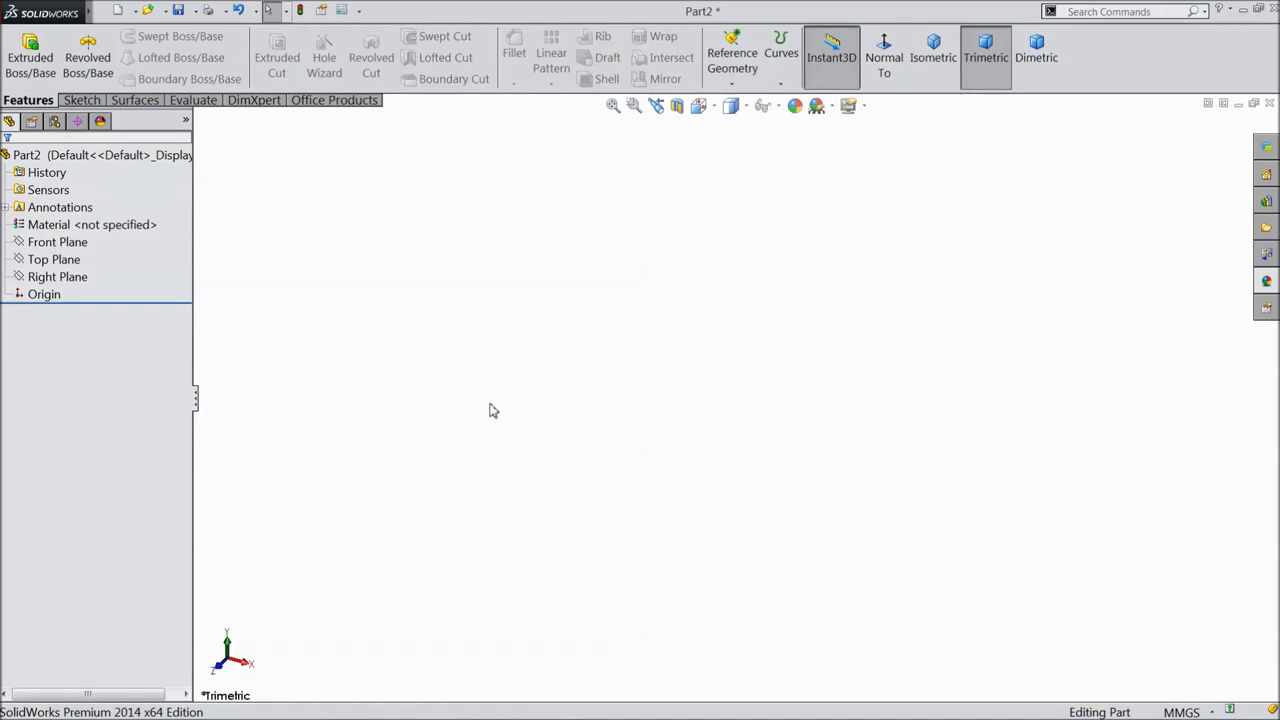
mouse_move(430, 376)
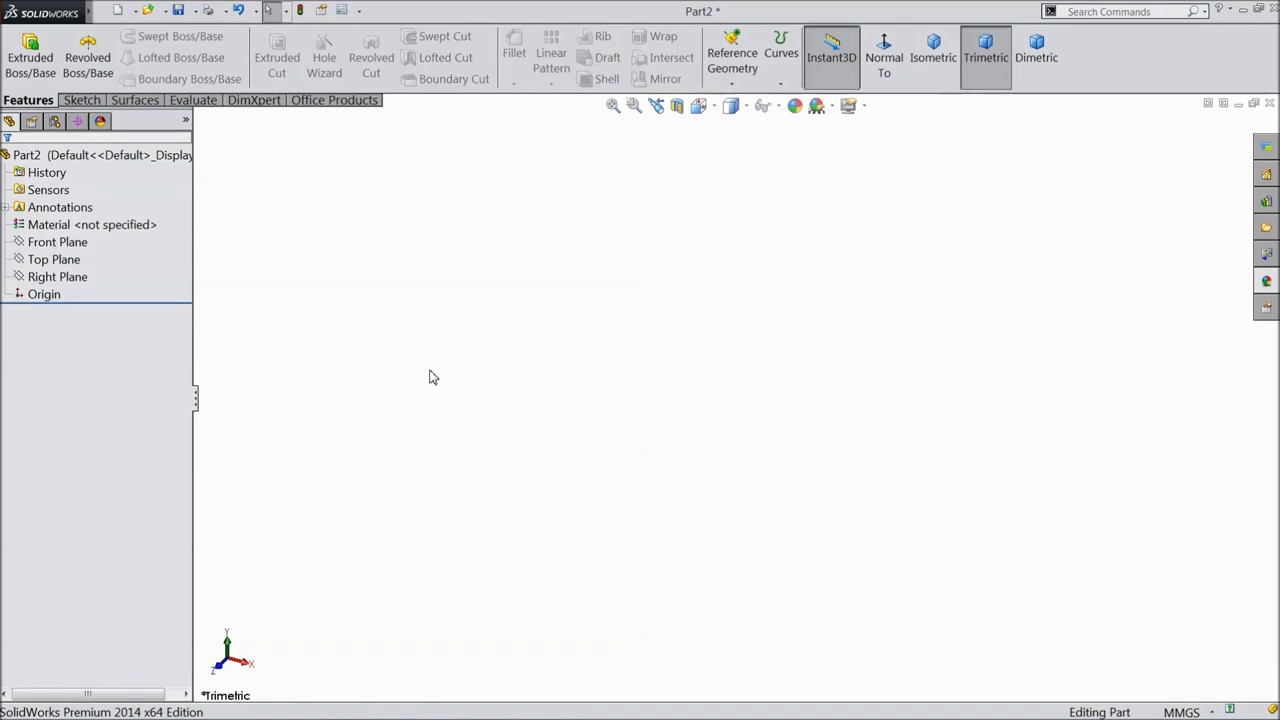
mouse_move(364, 332)
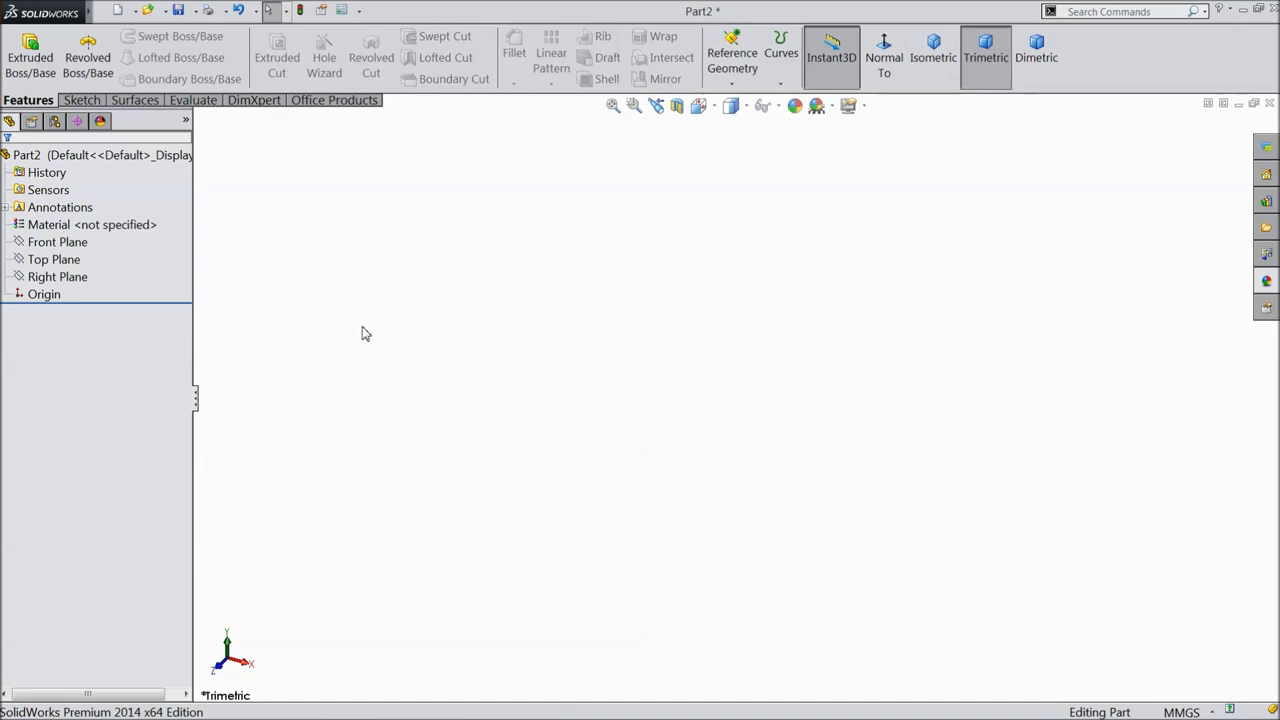
Create four reference planes offset 50 mm apart above the Top Plane.
click(54, 260)
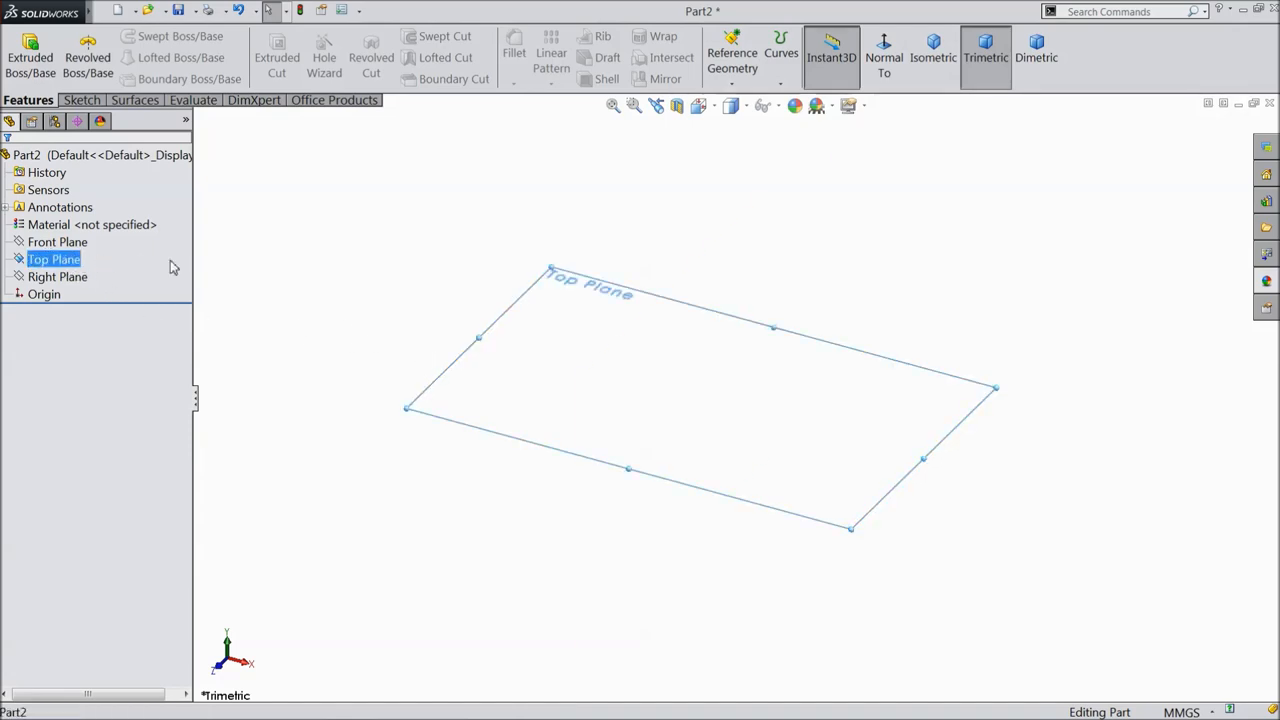
click(732, 56)
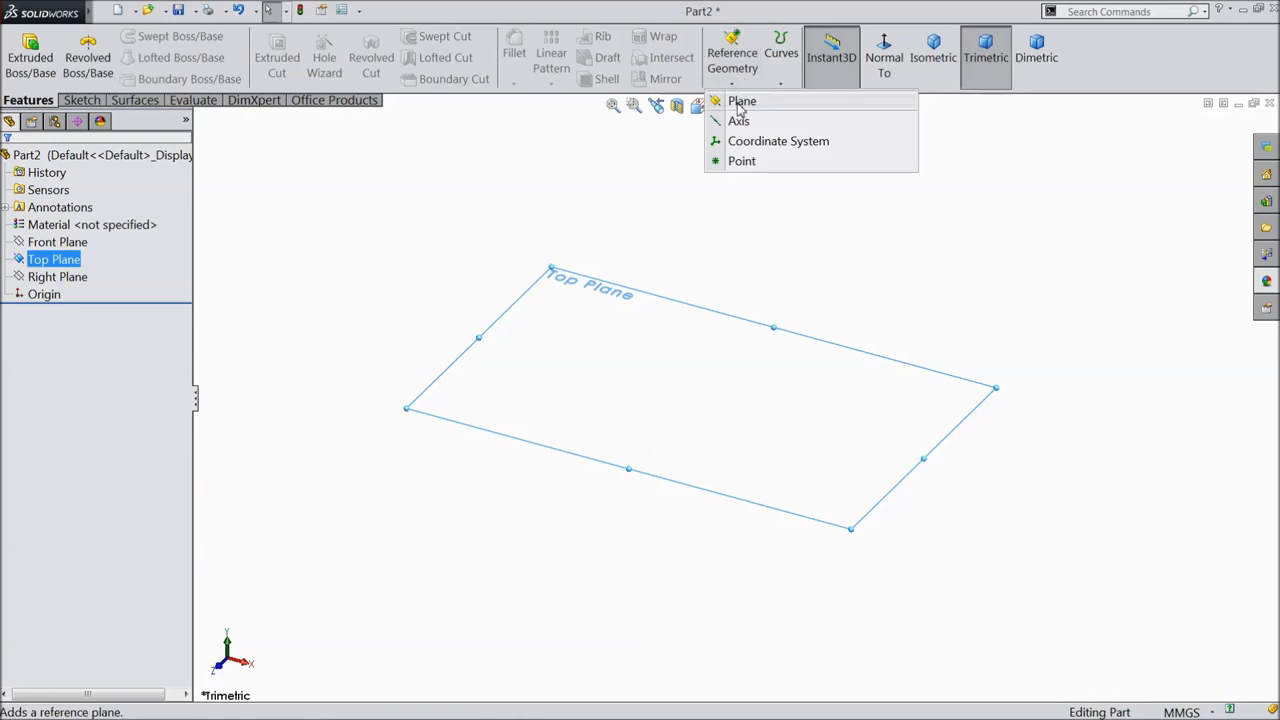
click(742, 100)
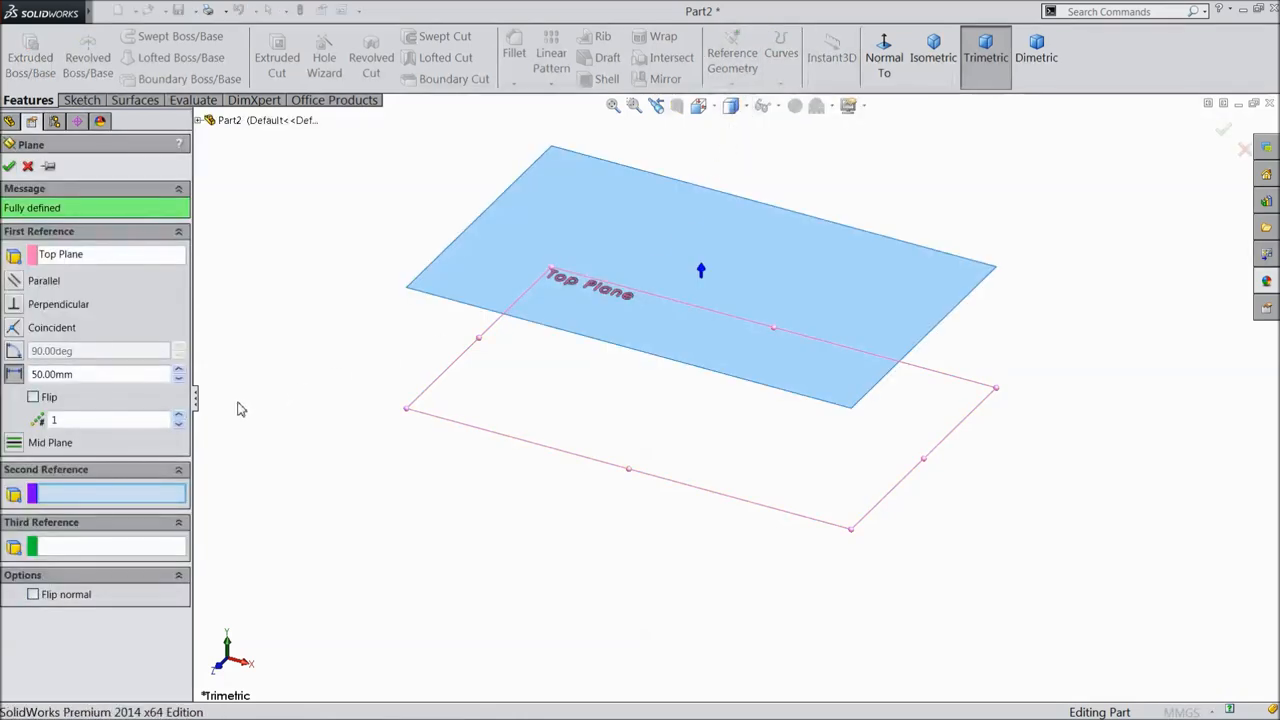
mouse_move(70, 404)
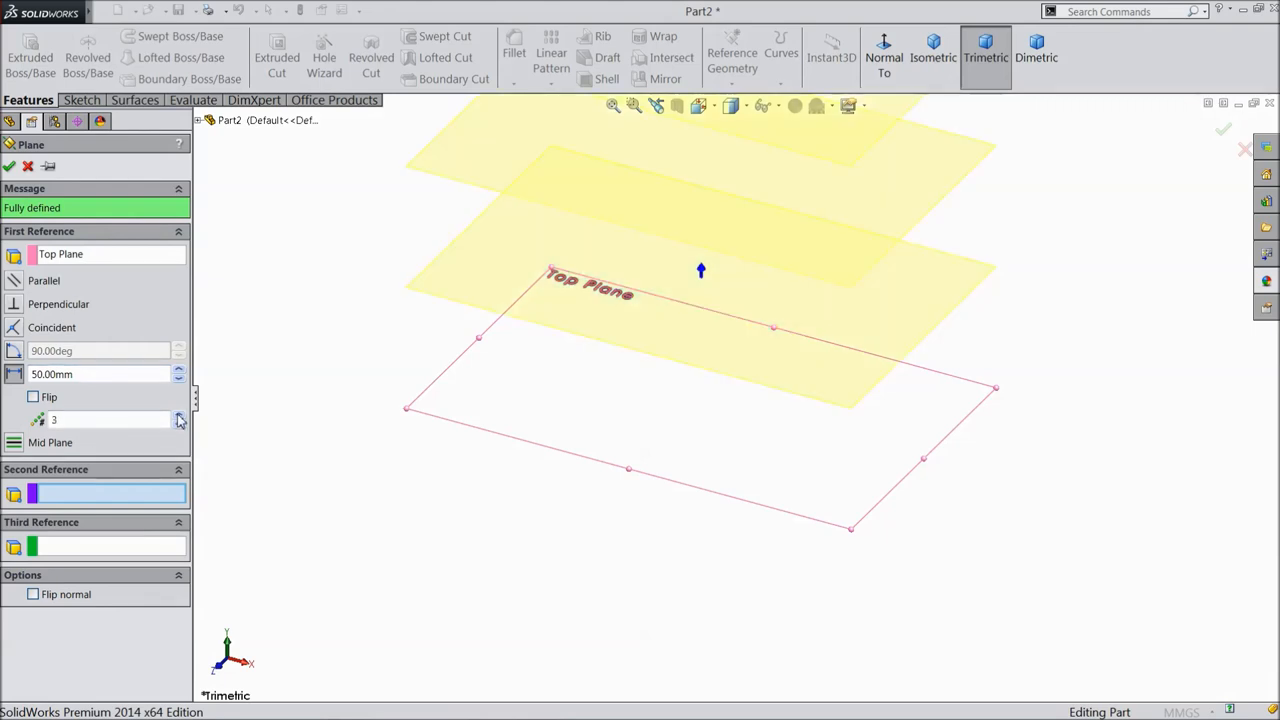
click(180, 414)
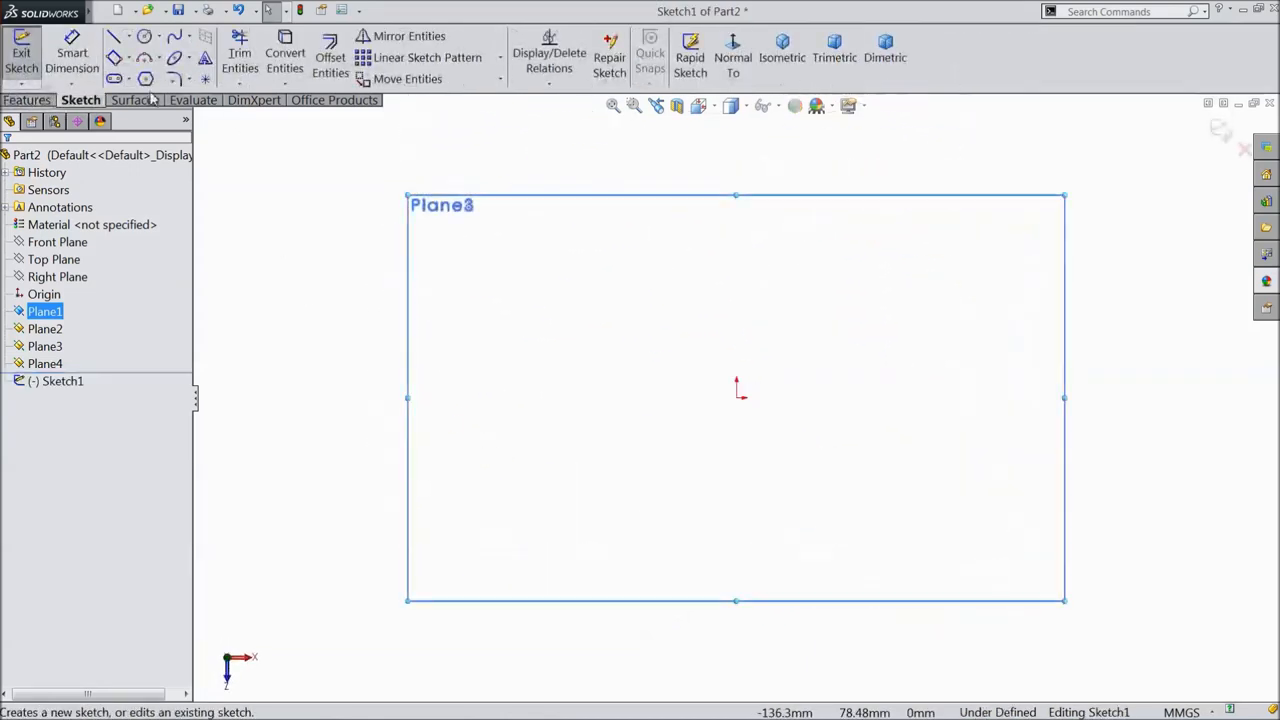
Draw a circle centred on the origin on Plane1 and confirm its diameter dimension.
click(114, 36)
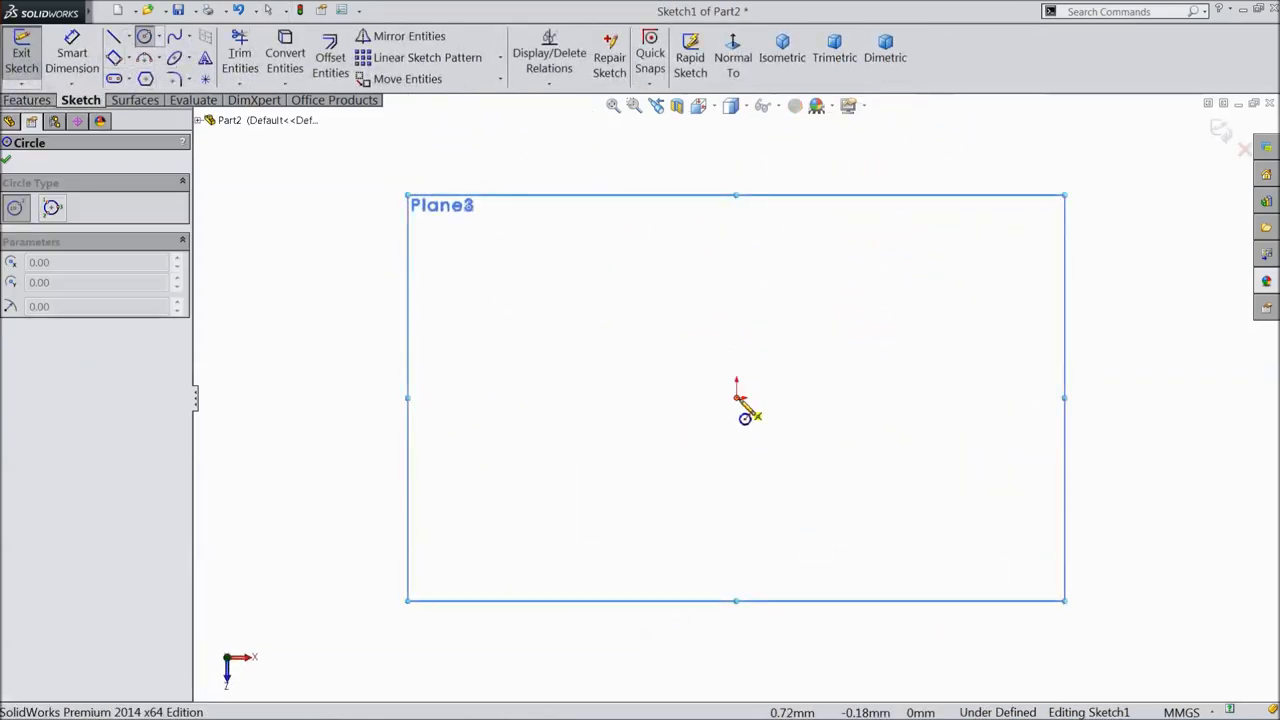
drag(736, 398, 858, 398)
text(50)
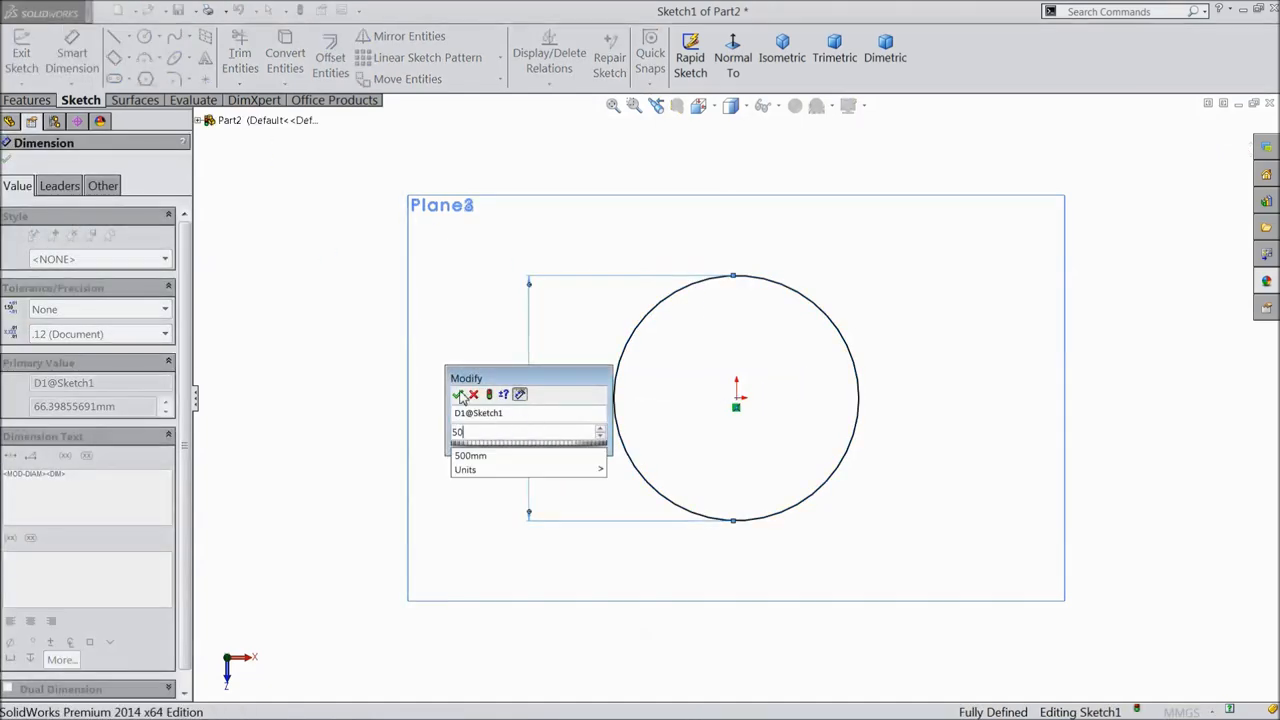
click(456, 394)
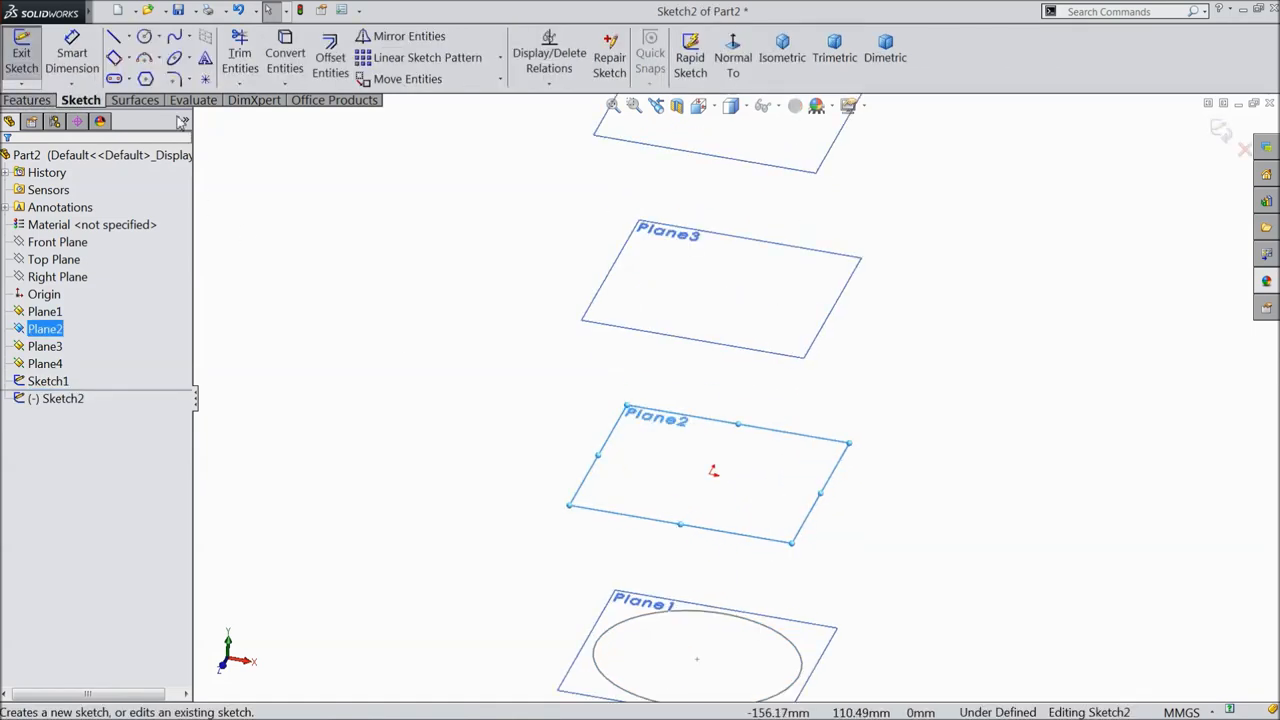
Draw a 100 mm circle centred on the origin on Plane2 as Sketch2.
click(114, 36)
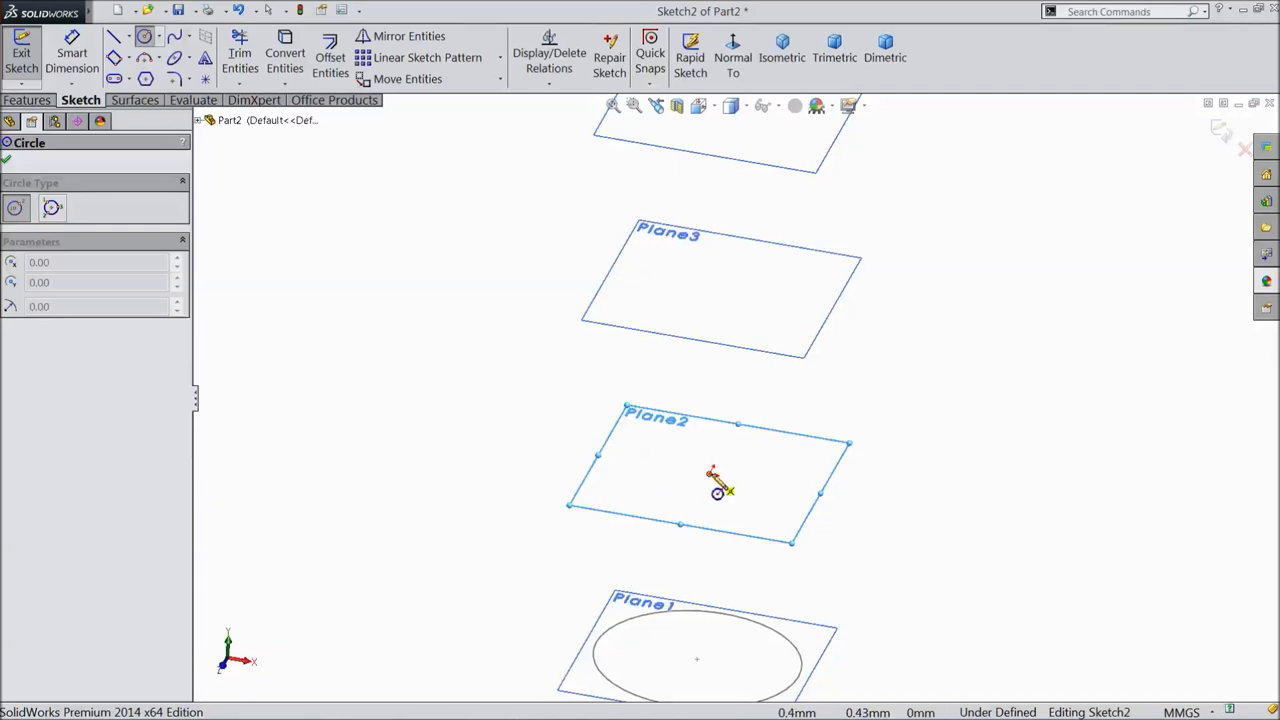
drag(712, 482, 630, 410)
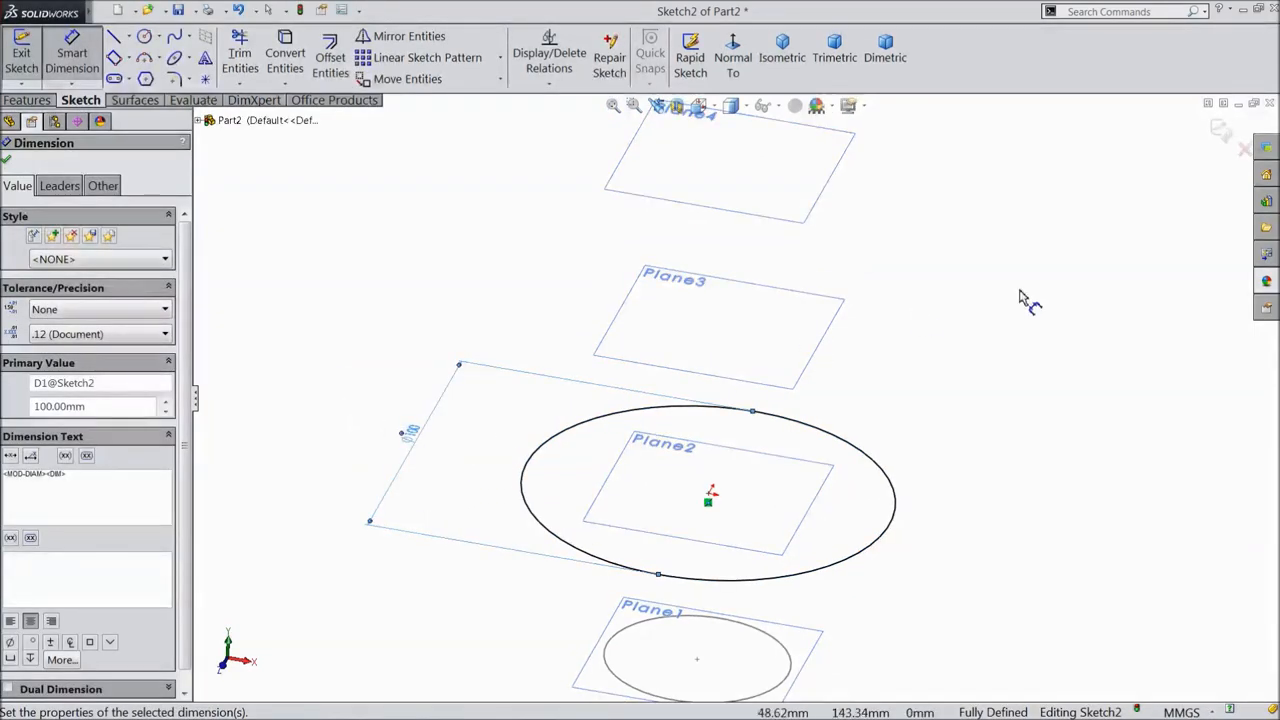
mouse_move(1222, 132)
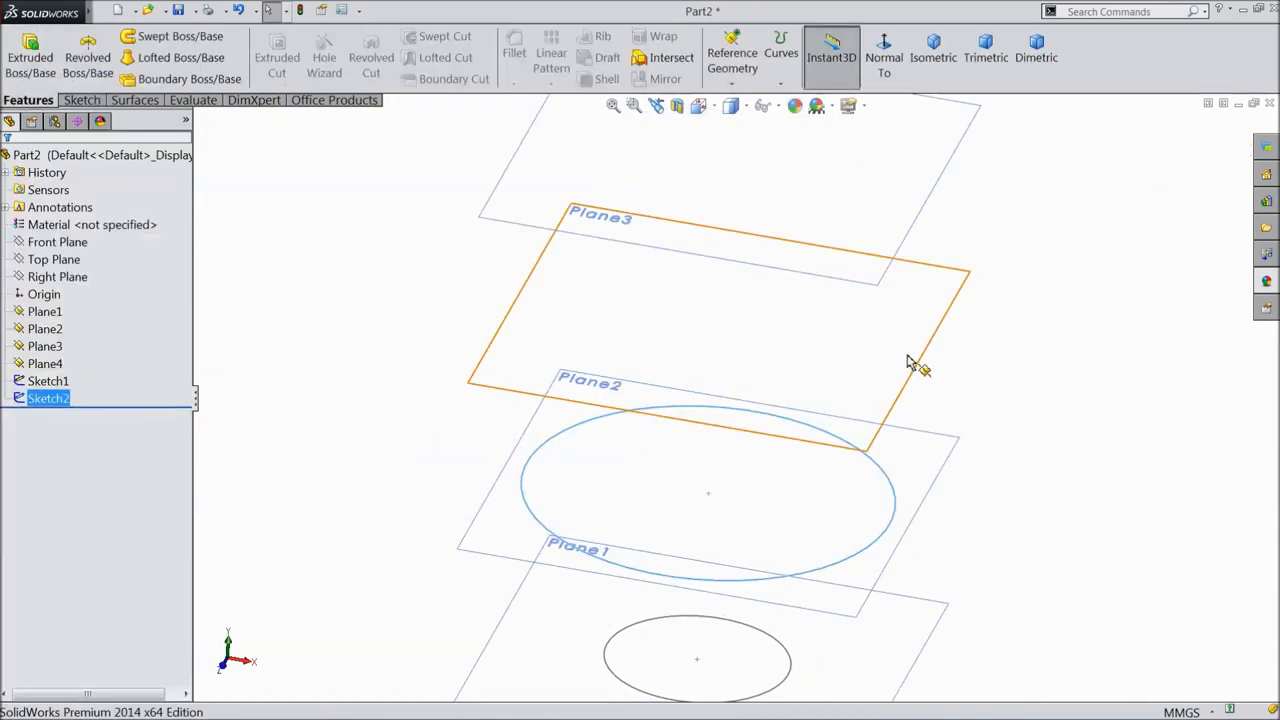
Start Sketch3 on Plane3 and draw a centred circle.
click(44, 346)
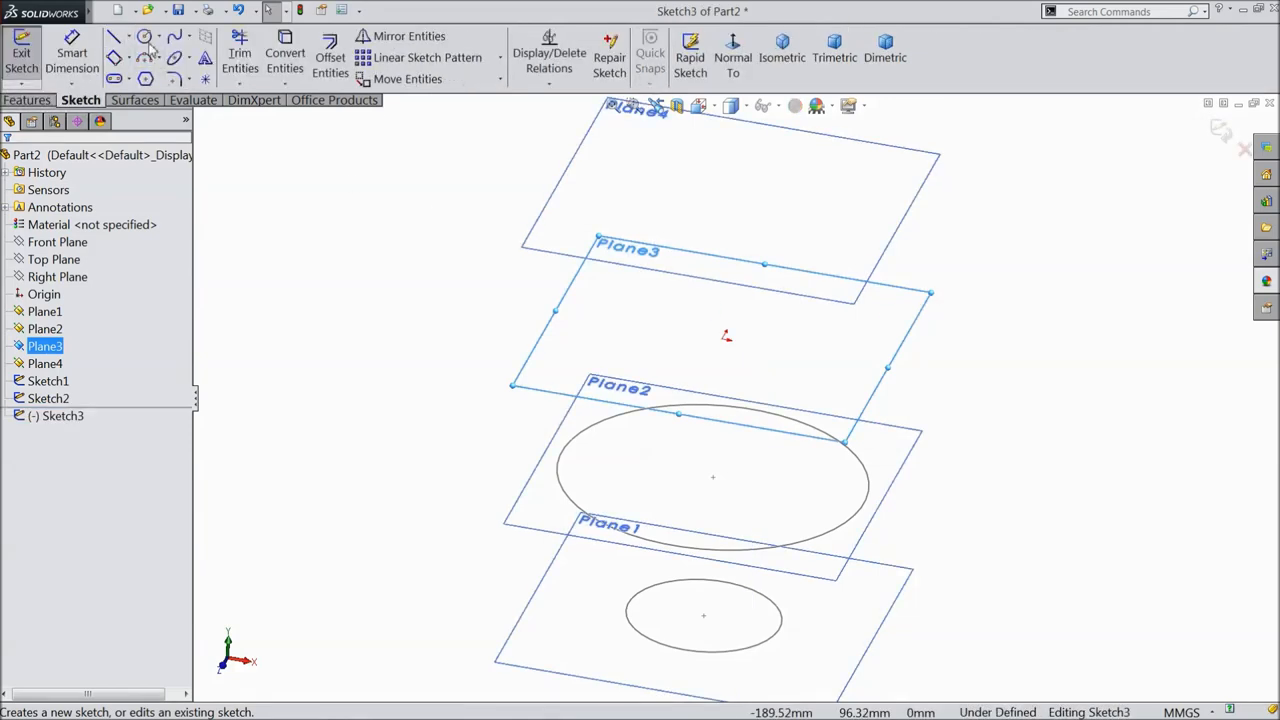
click(144, 36)
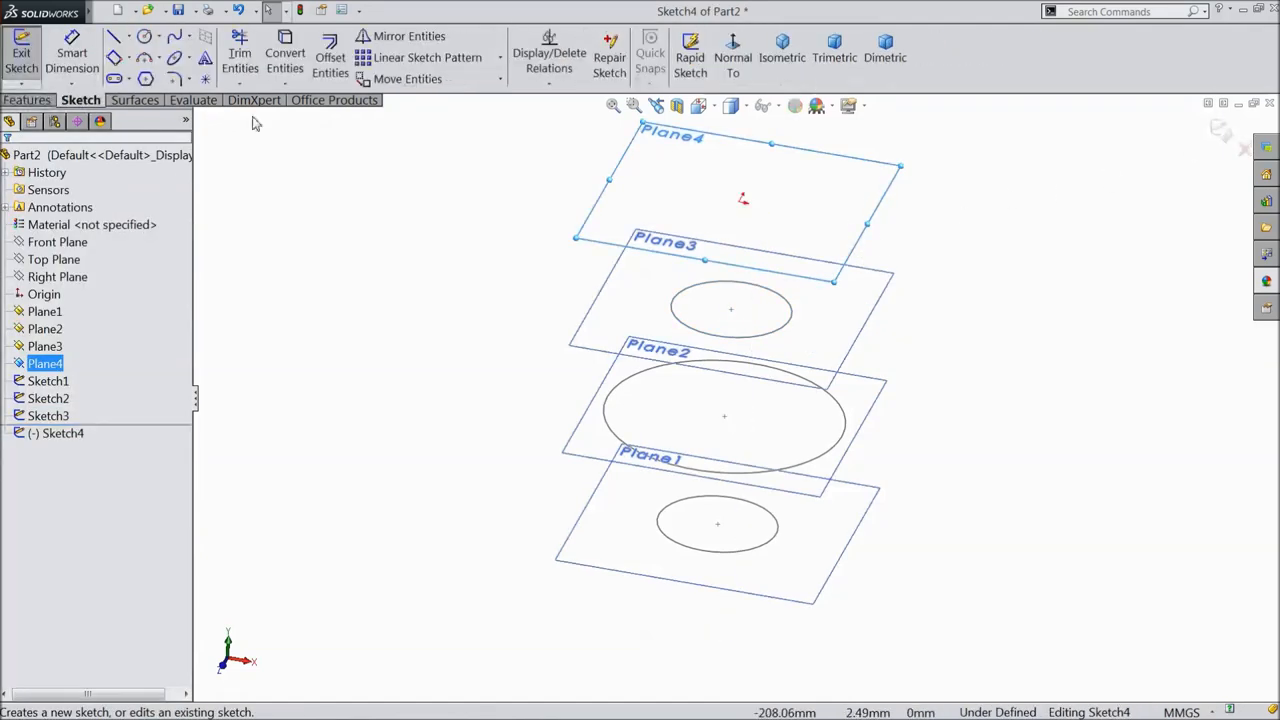
Draw a centred circle on Plane4 in Sketch4.
click(114, 36)
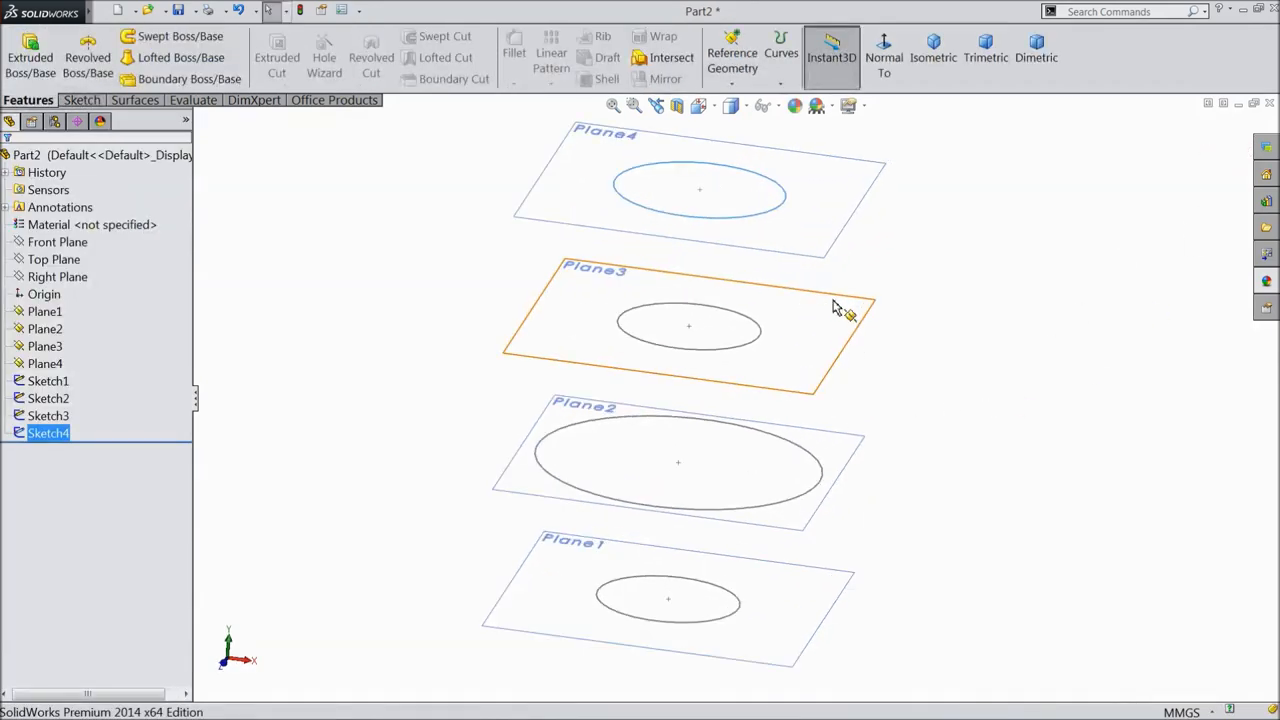
mouse_move(838, 358)
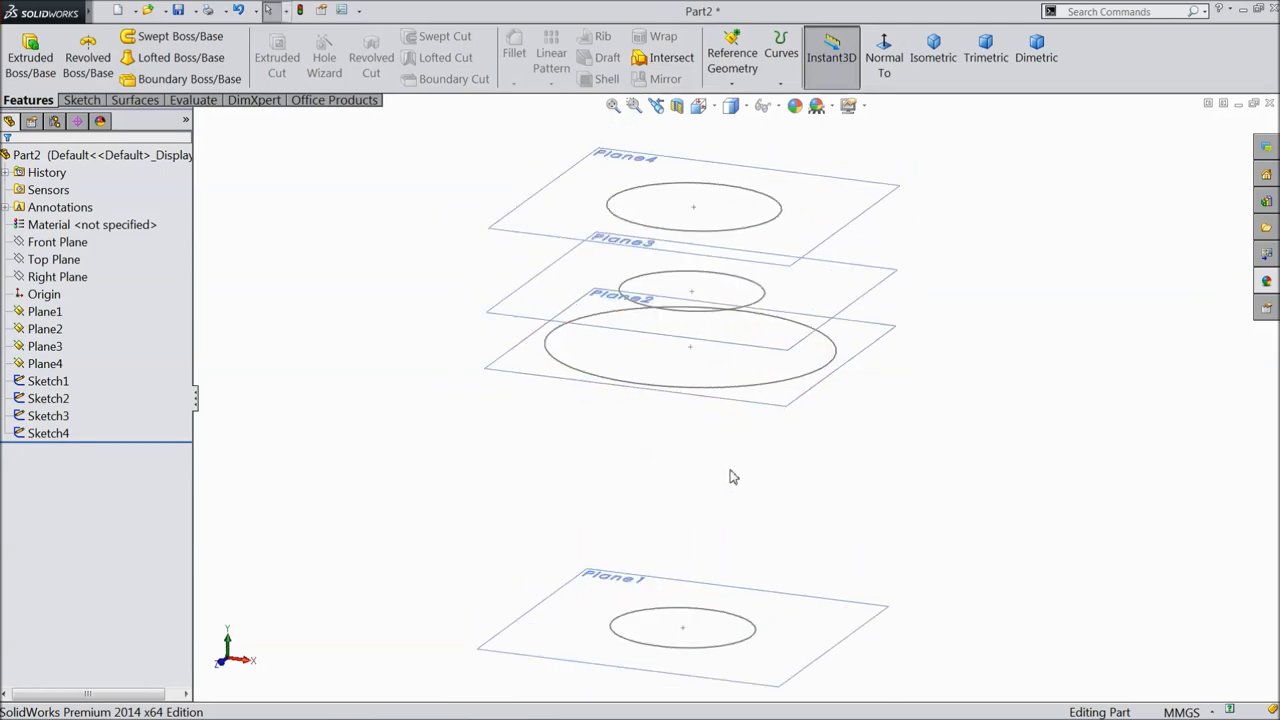
mouse_move(160, 64)
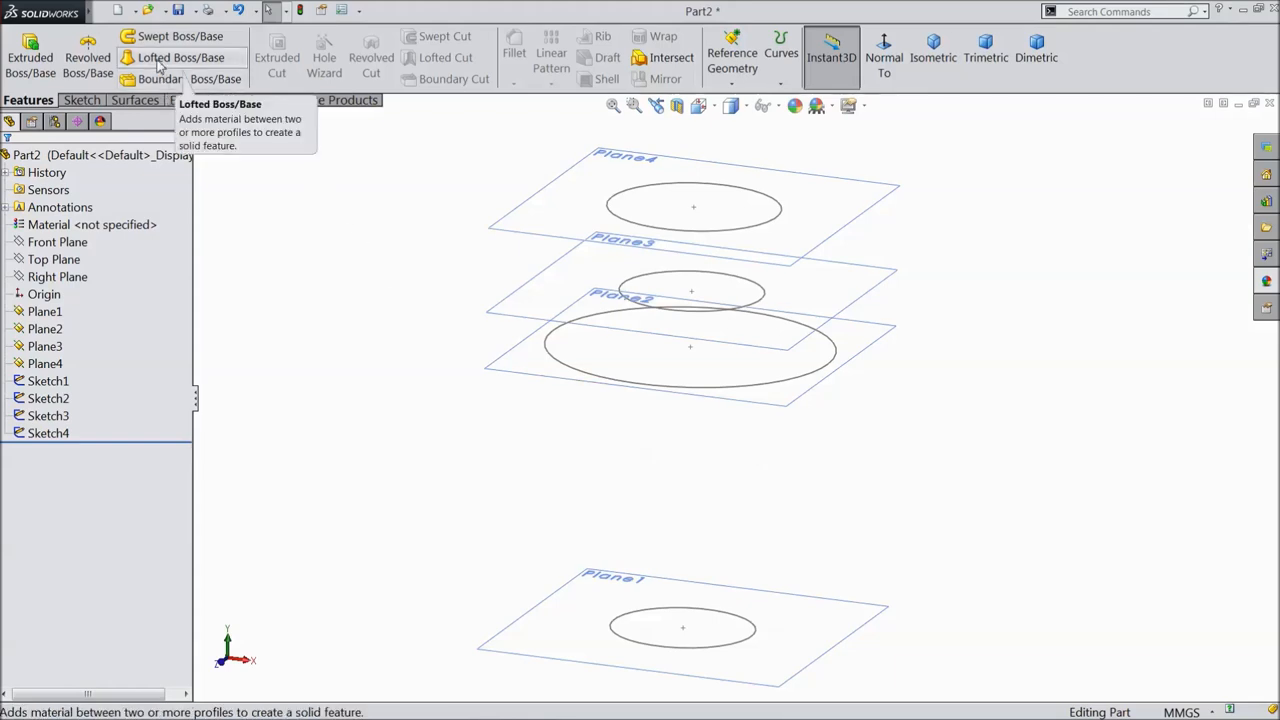
Loft a solid vase through the Sketch1–Sketch4 circles in order, creating Loft1.
click(180, 56)
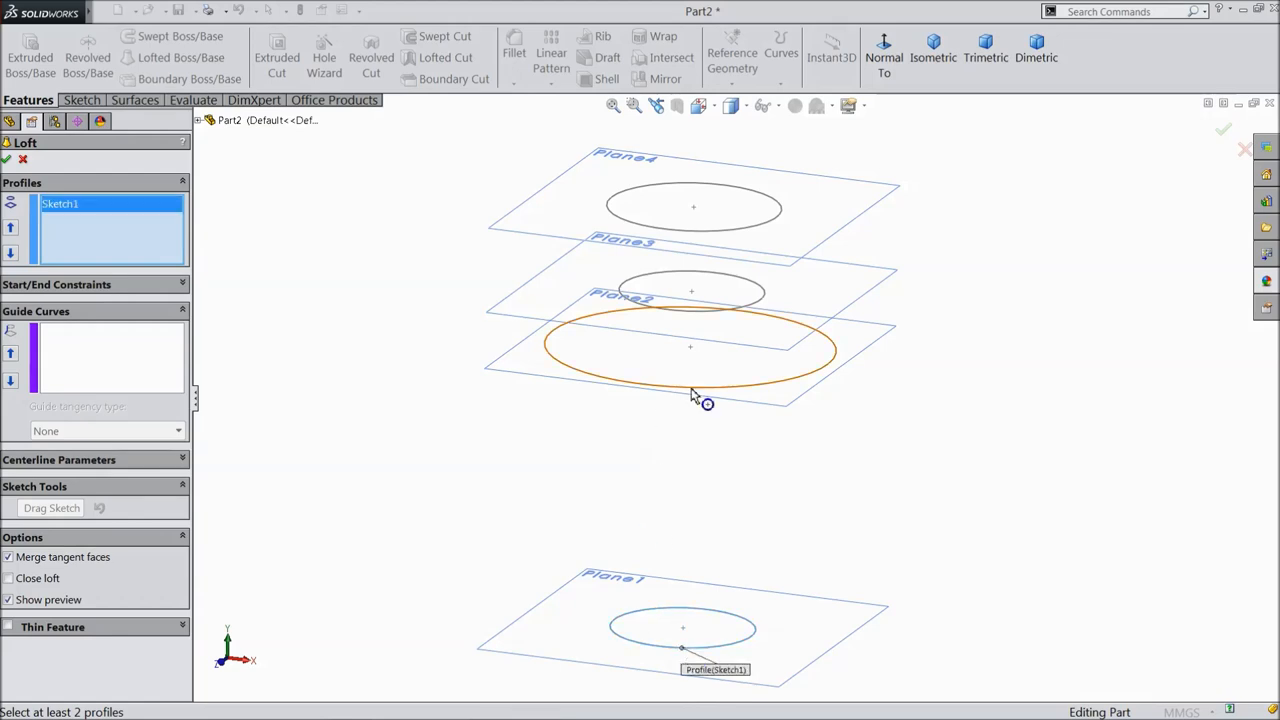
click(692, 292)
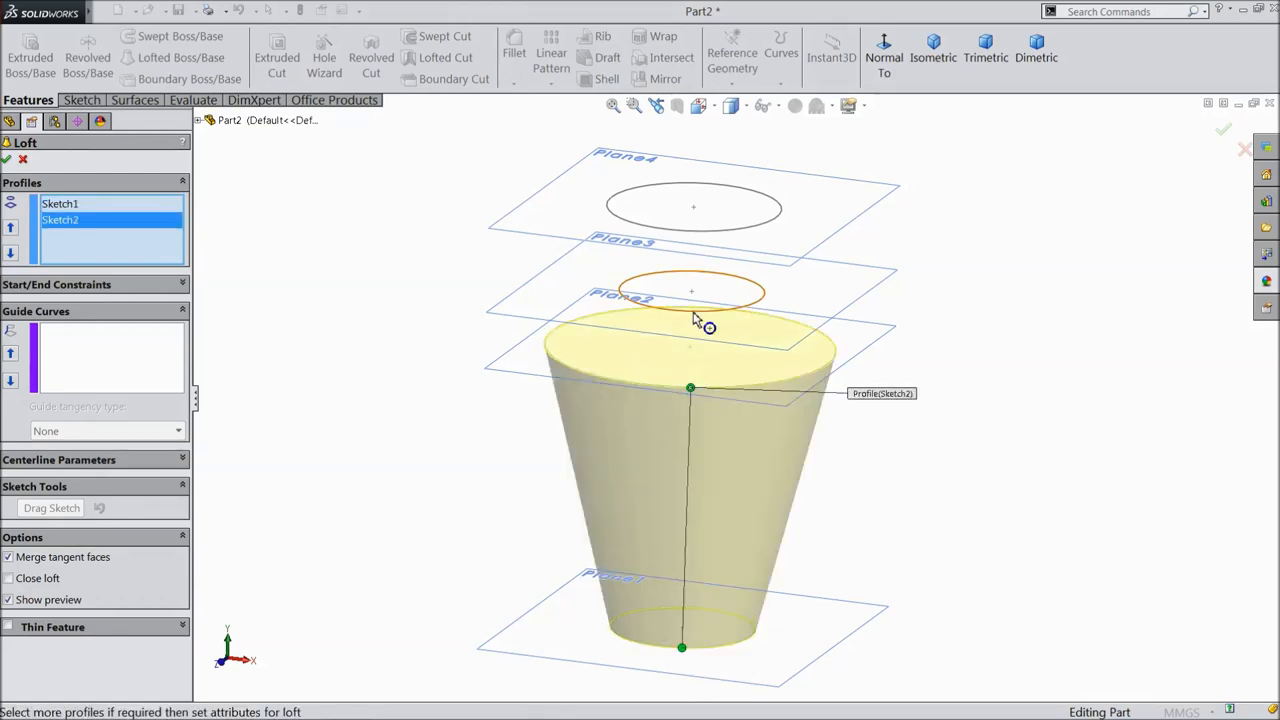
click(692, 206)
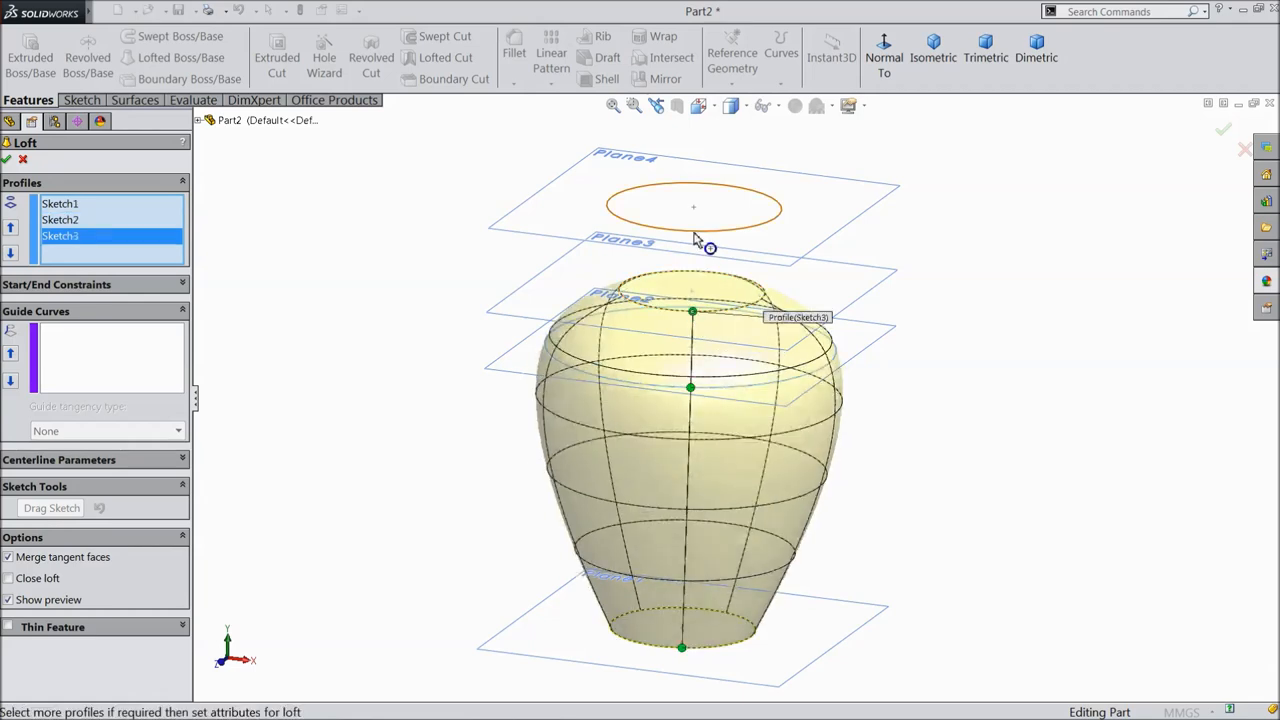
click(694, 204)
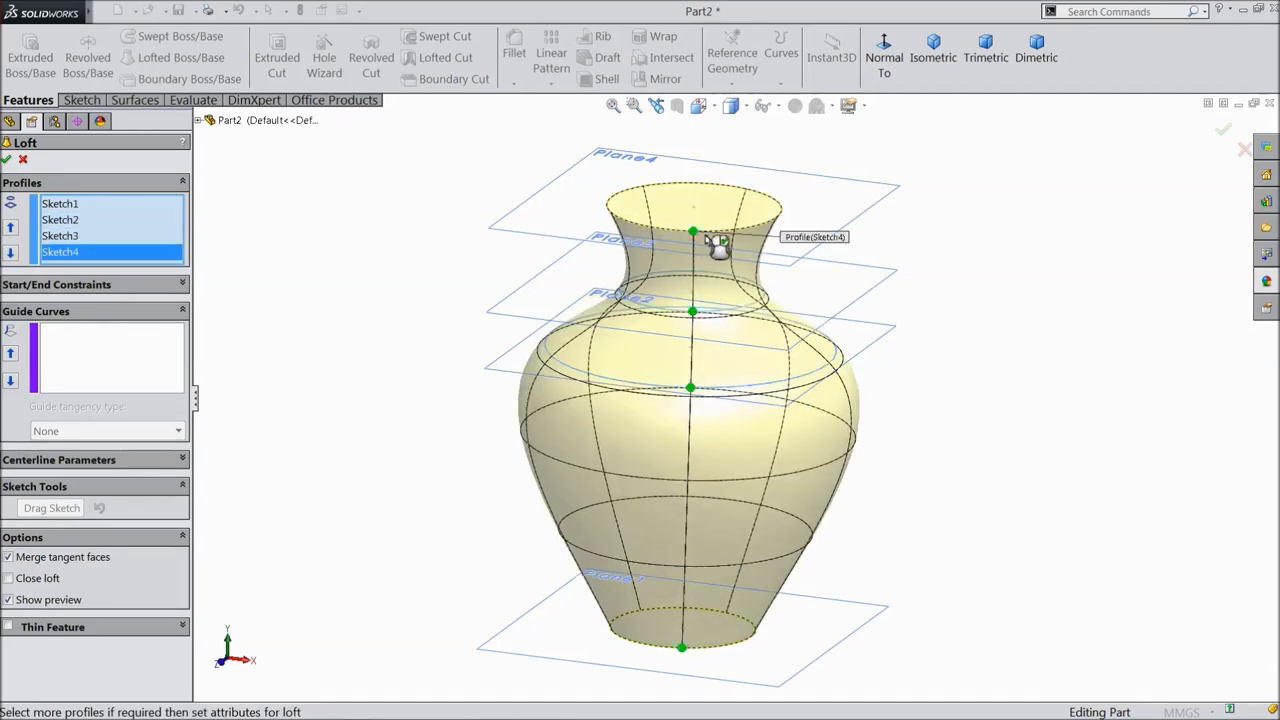
click(60, 252)
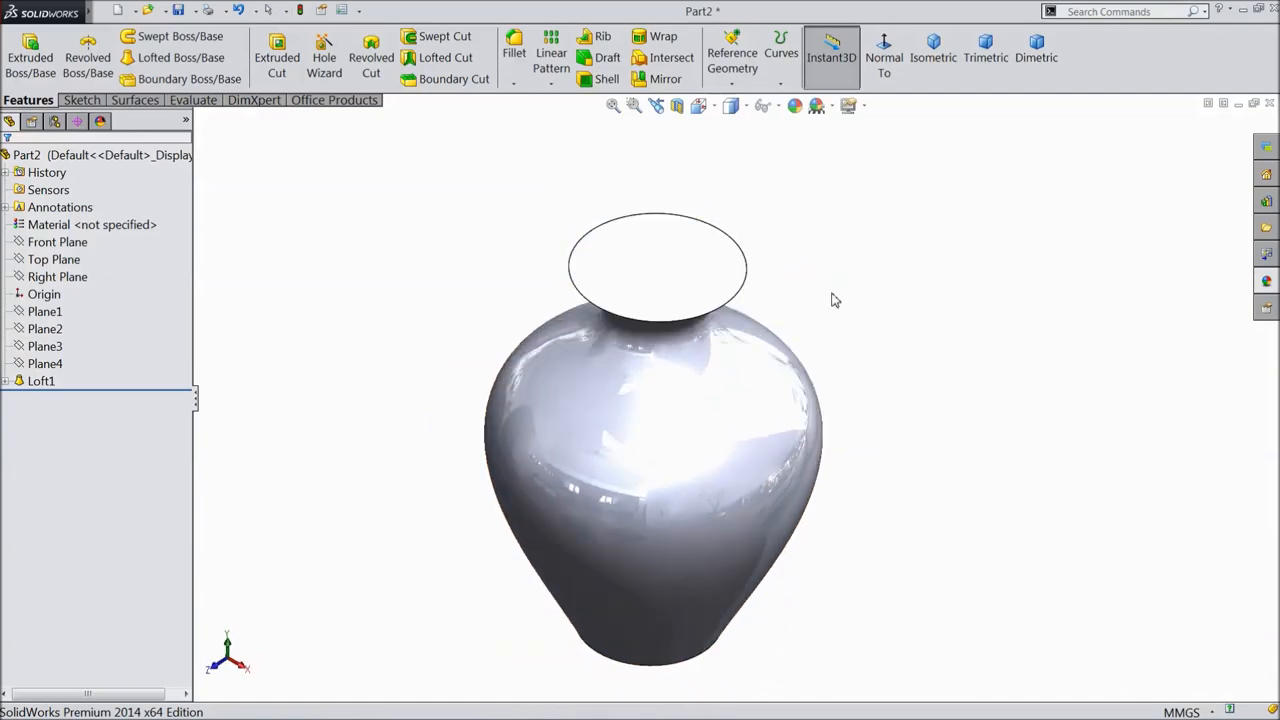
Shell the vase by removing the loft's top face, leaving a thin-walled open rim.
click(608, 80)
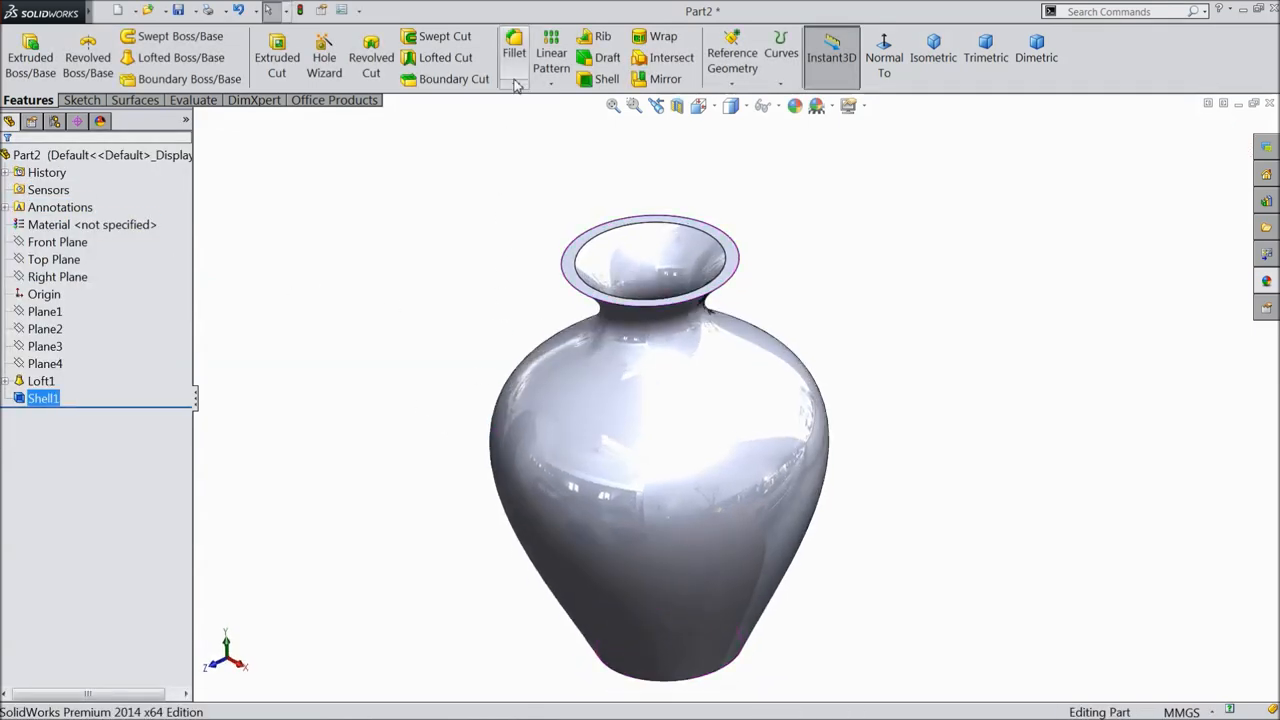
Fillet the rim edges at the vase mouth as Fillet1 and inspect the result.
click(512, 52)
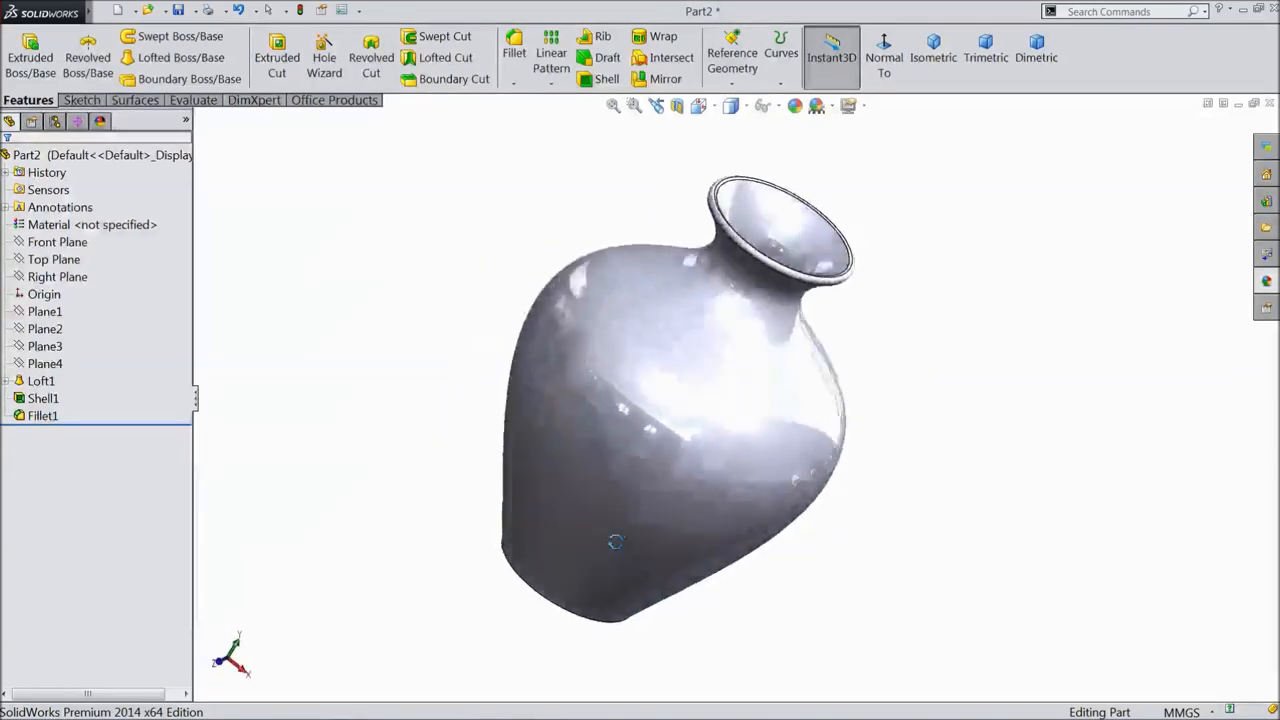
drag(616, 540, 548, 452)
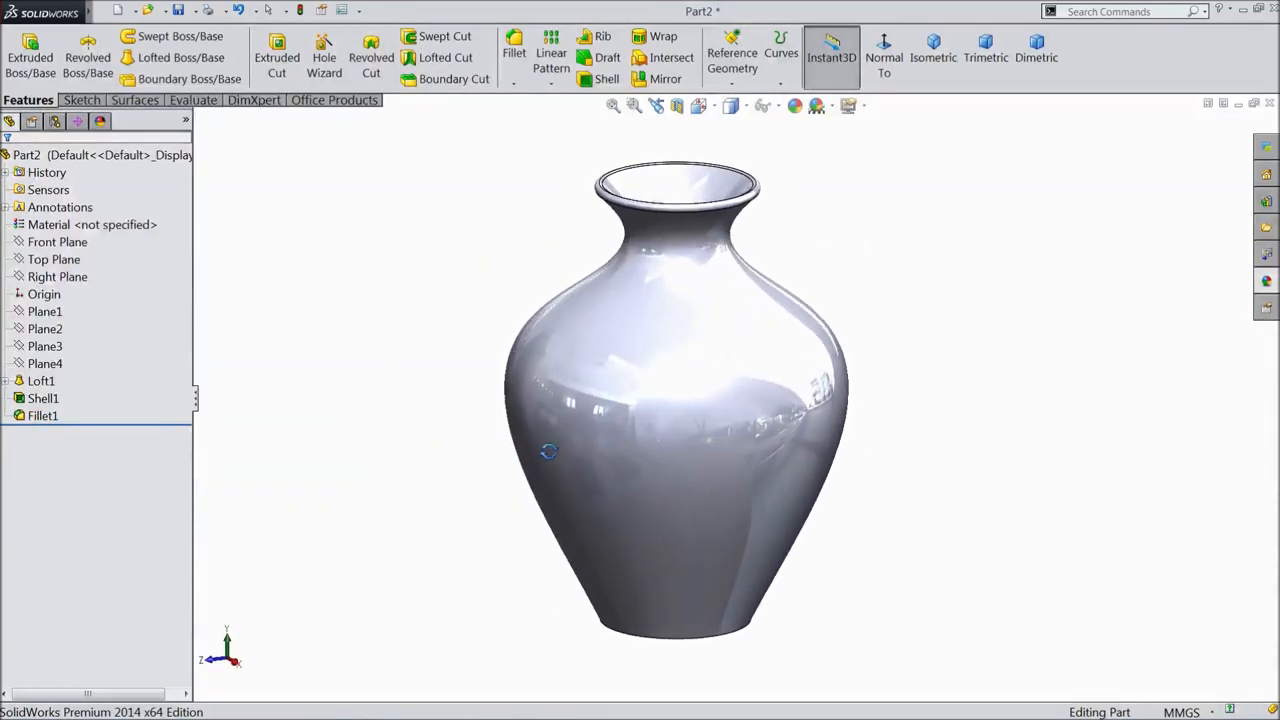
click(40, 380)
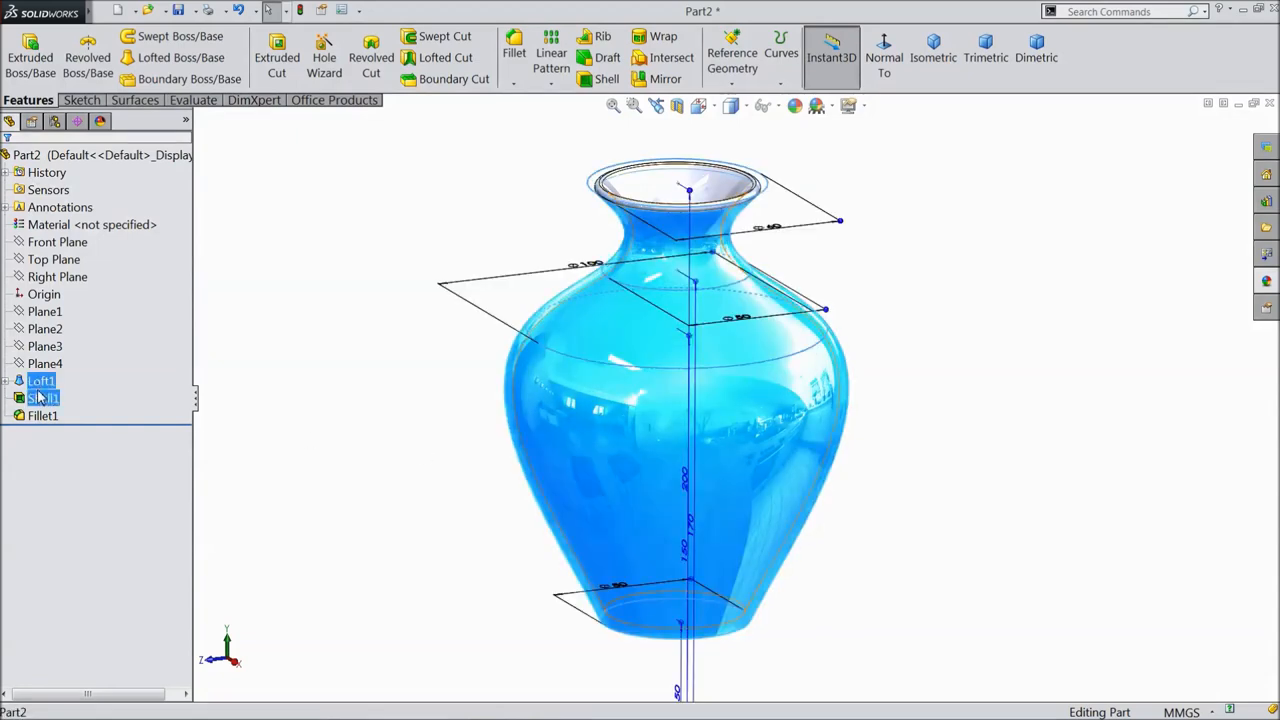
Apply green high-gloss plastic to Loft1, Shell1 and Fillet1, then view the underside.
click(44, 414)
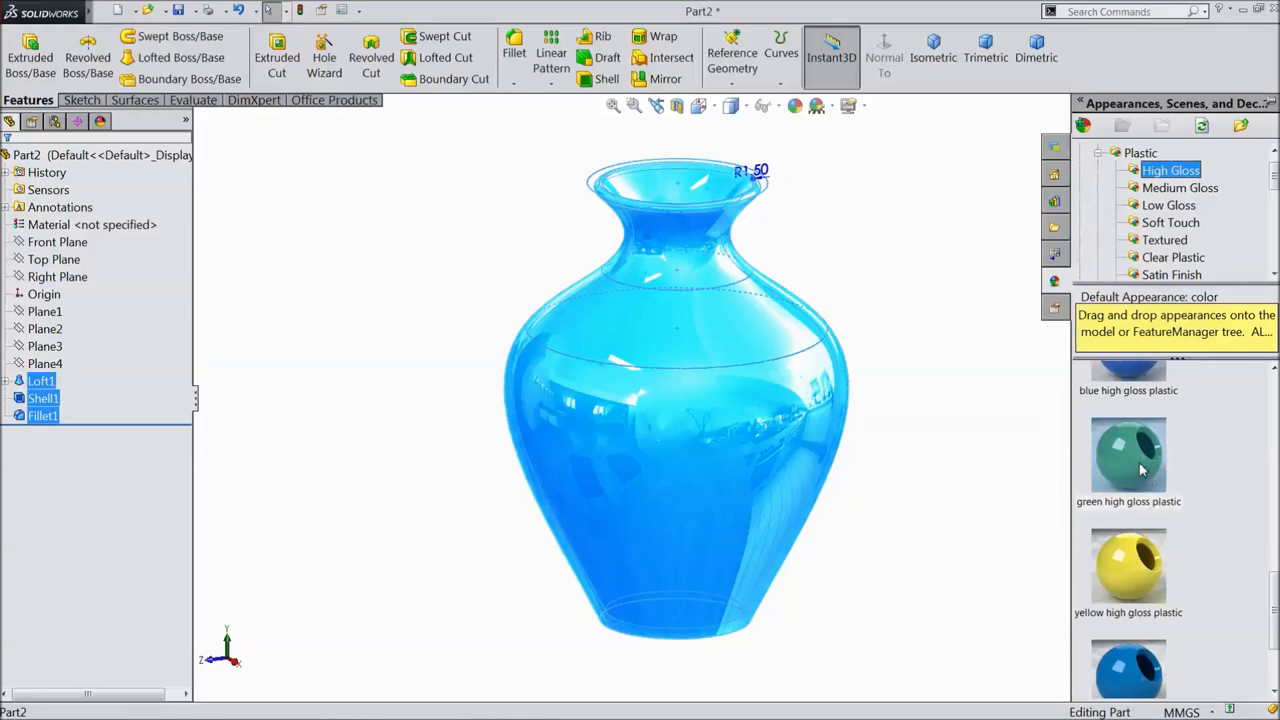
double_click(1128, 456)
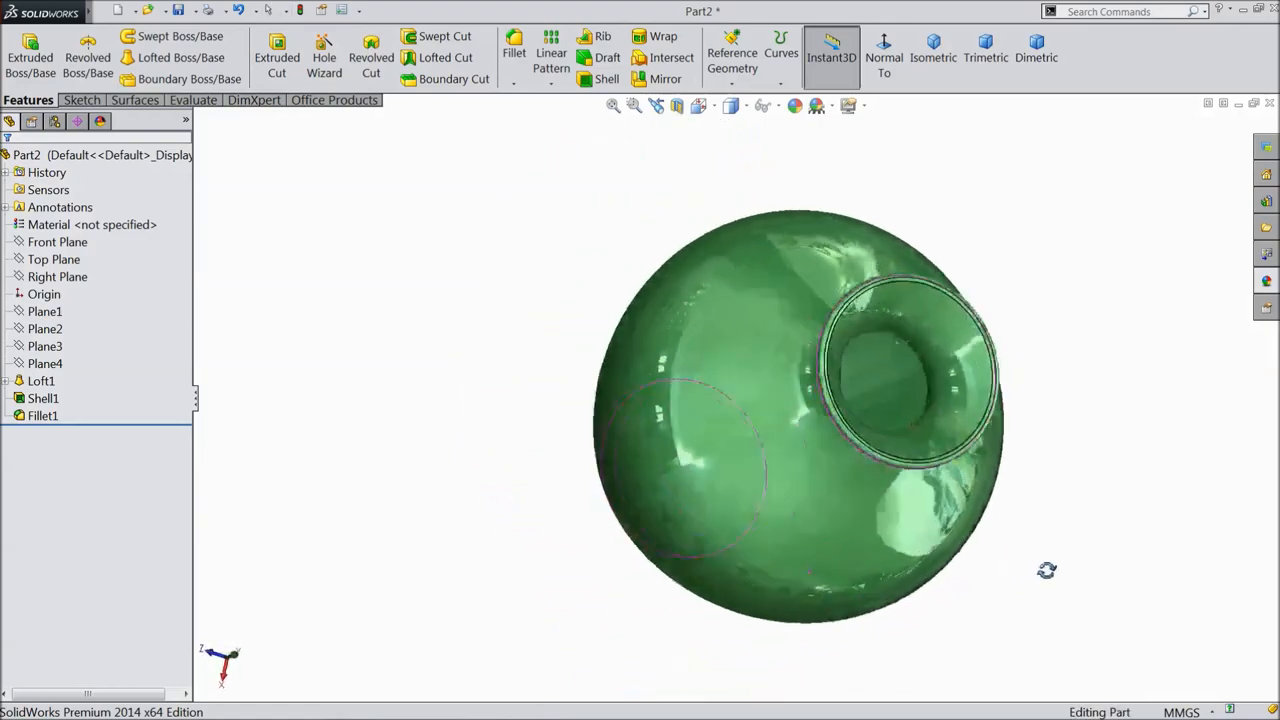
drag(800, 400, 840, 420)
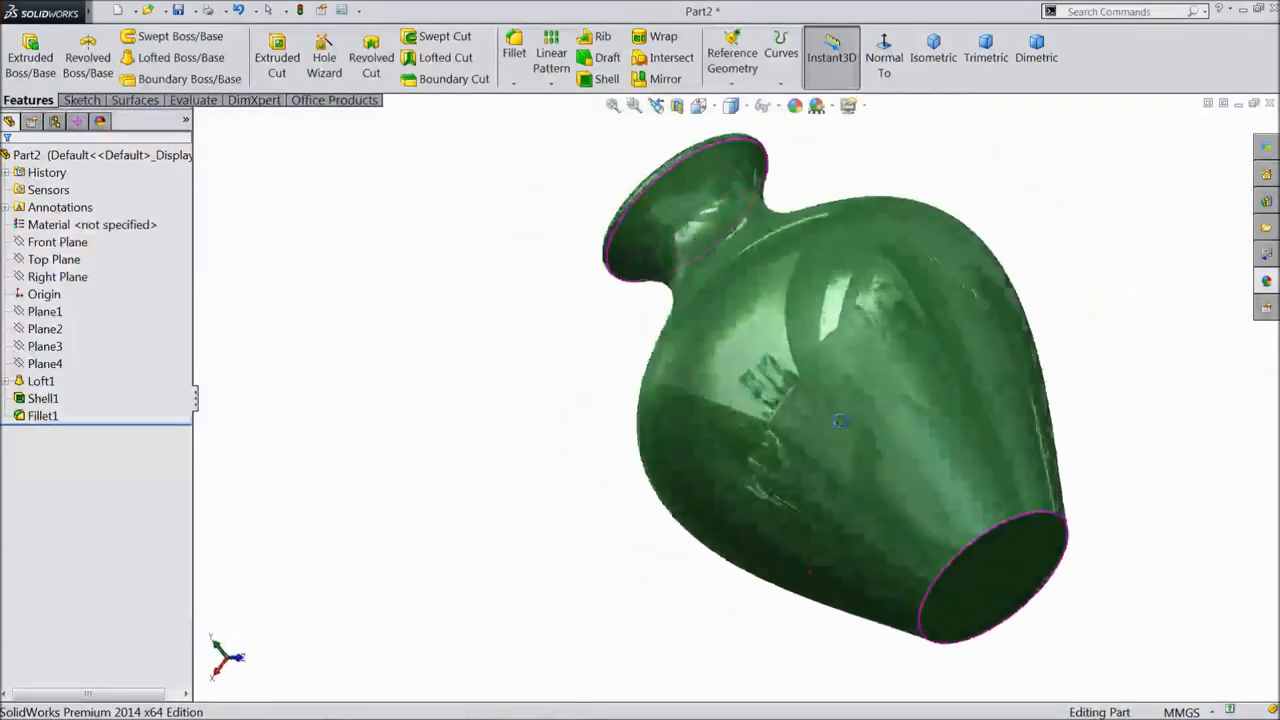